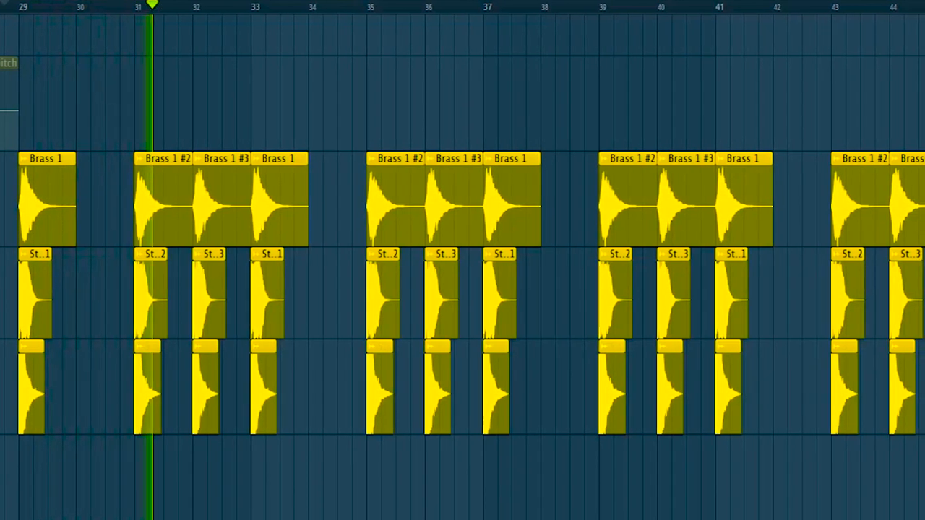
pyautogui.hscroll(3)
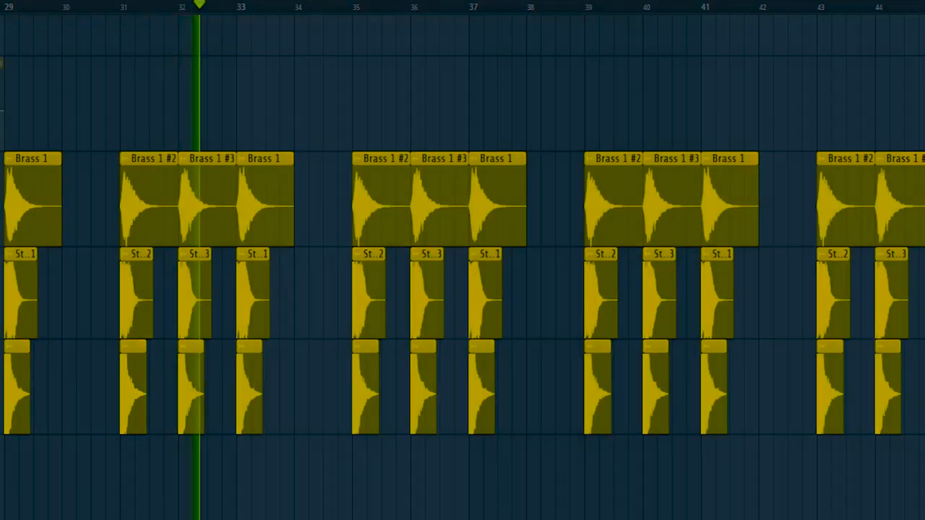